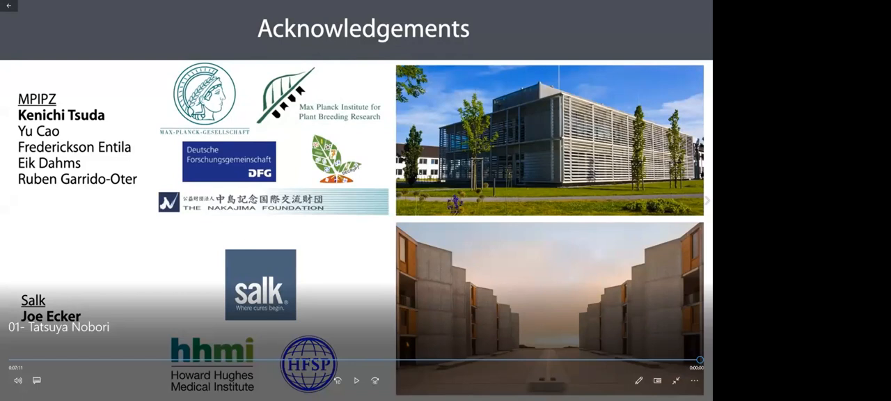
Advance from the first talk's acknowledgements to the cereal cyst nematode talk.
{"action": "left_click", "coordinate": [356, 380]}
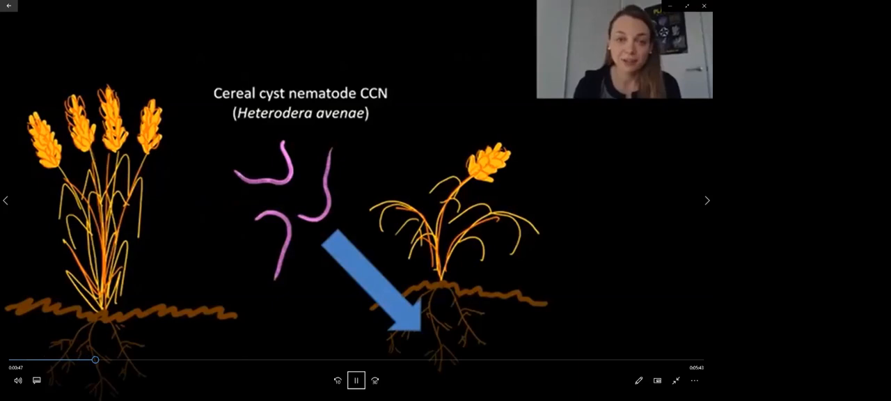
{"action": "left_click", "coordinate": [707, 201]}
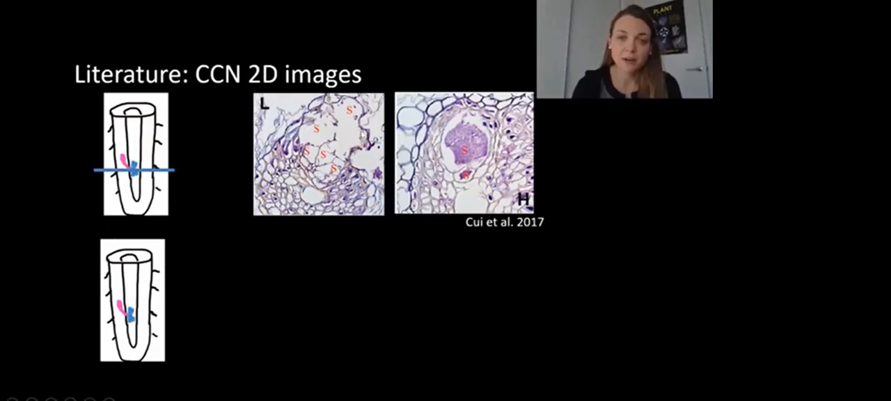
{"action": "mouse_move", "coordinate": [480, 80]}
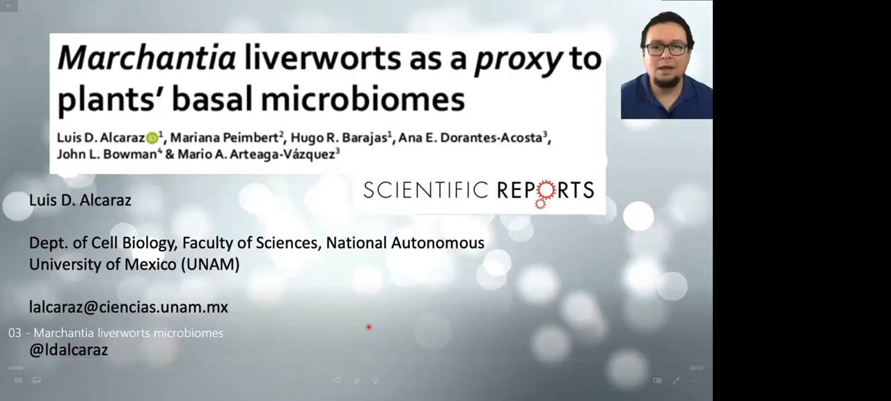
{"action": "left_click", "coordinate": [356, 381]}
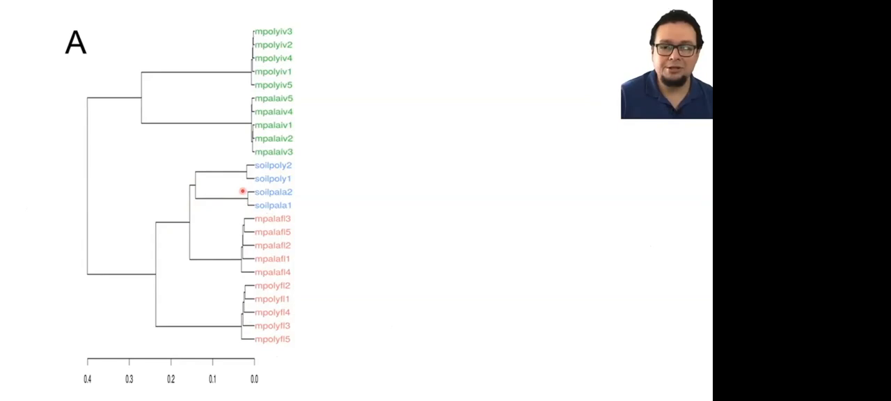
{"action": "mouse_move", "coordinate": [285, 41]}
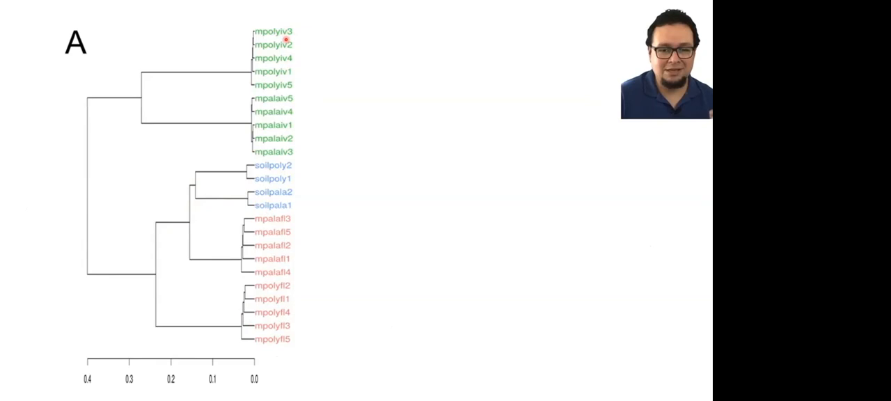